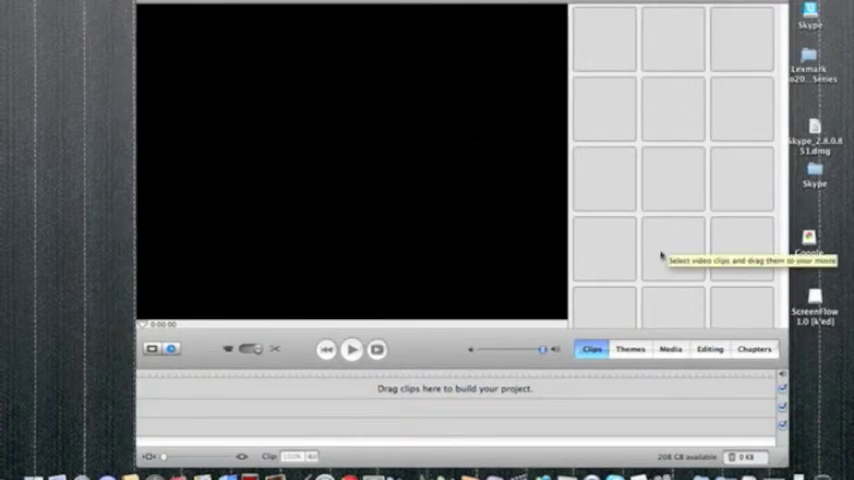
pyautogui.moveTo(392, 138)
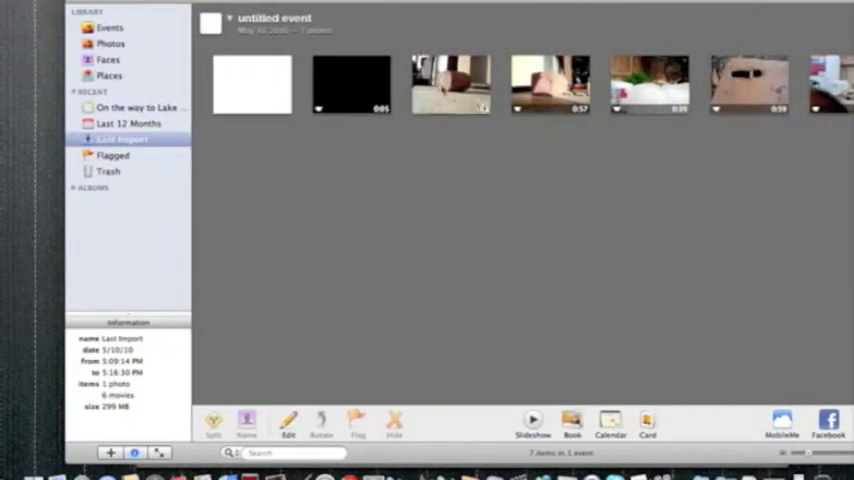
# Bring the skateboard video clip from the iPhoto library into the iMovie HD timeline.
pyautogui.click(452, 84)
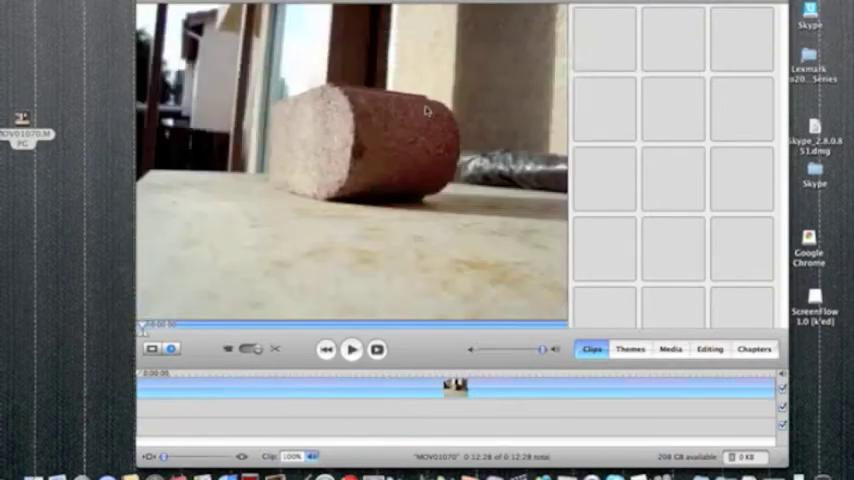
# Preview the imported skateboard clip and pause at the point where the trick starts.
pyautogui.click(352, 348)
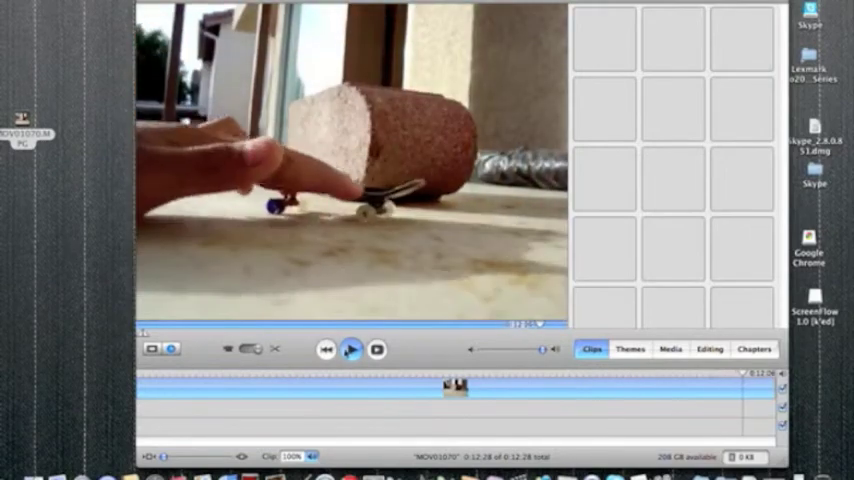
pyautogui.click(350, 348)
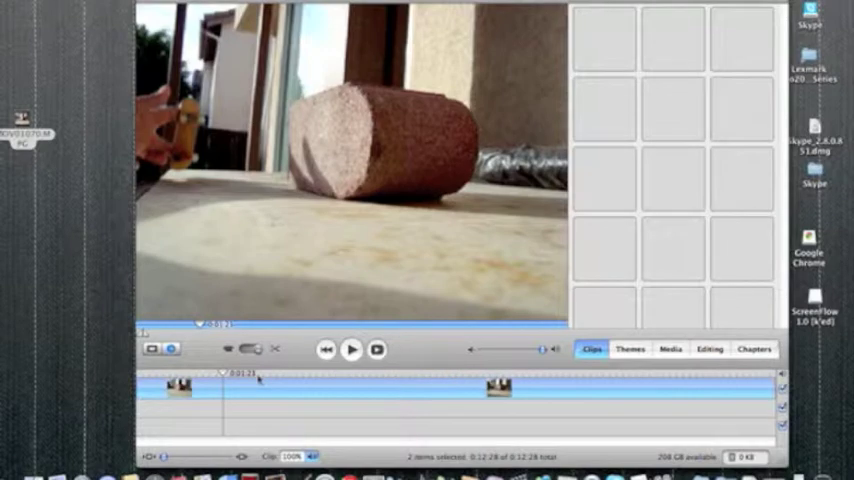
# Select the middle section of the split skateboard clip containing the trick.
pyautogui.click(352, 348)
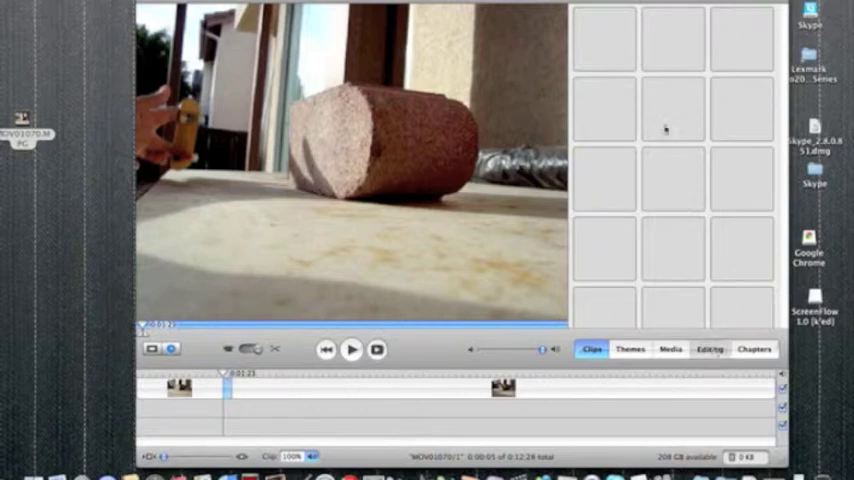
# Apply the Fast/Slow/Reverse video effect with the Speed slider moved toward Slower.
pyautogui.click(708, 348)
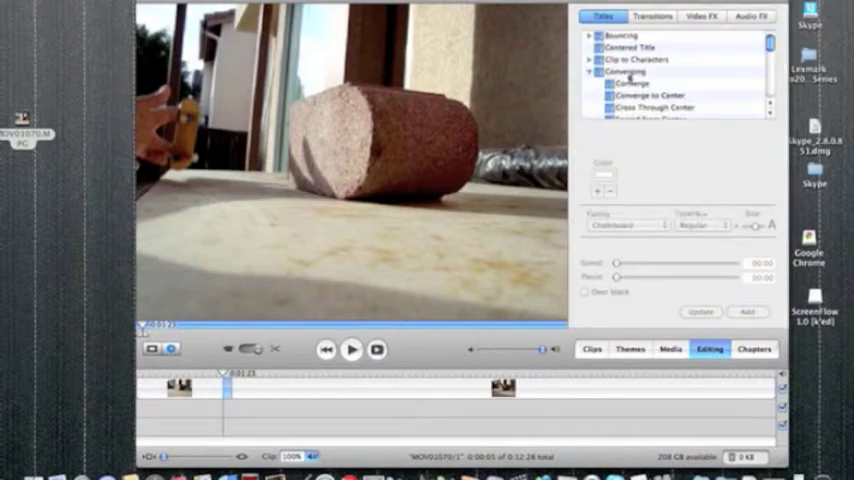
pyautogui.click(700, 16)
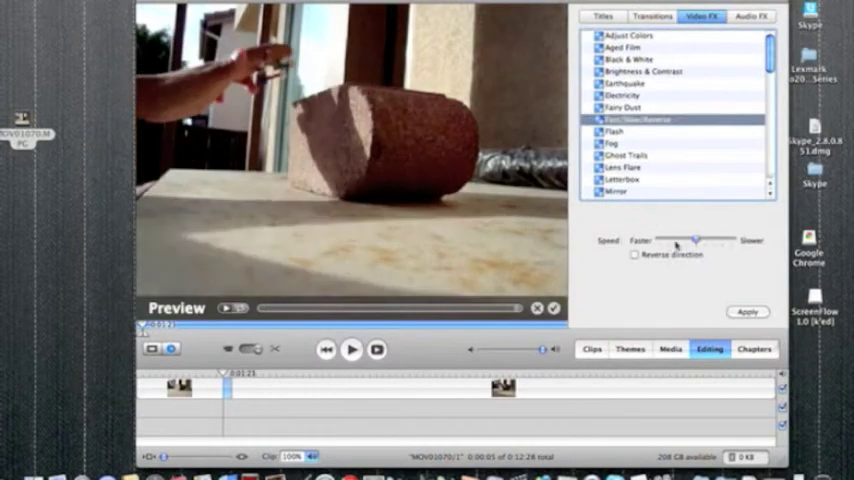
pyautogui.moveTo(694, 238); pyautogui.dragTo(720, 240)
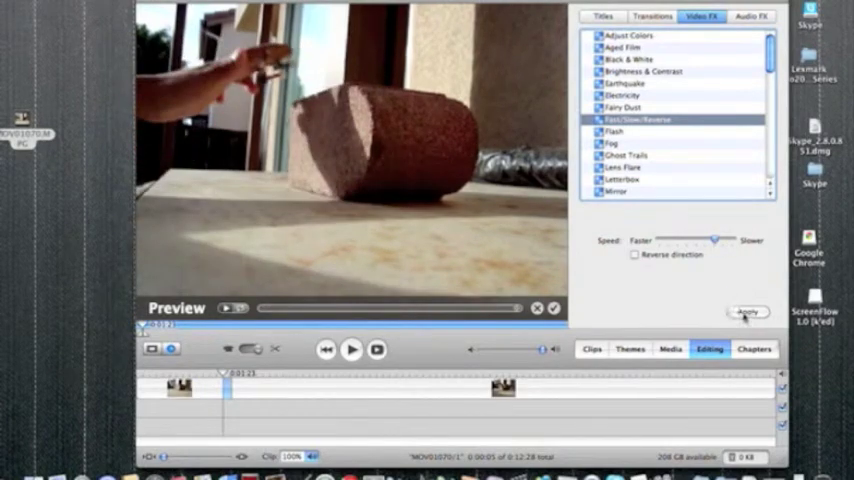
pyautogui.click(748, 312)
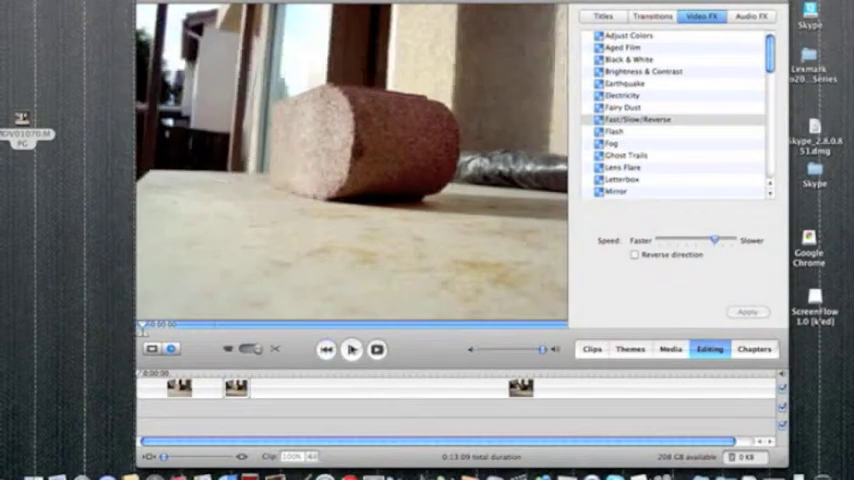
# Show the Audio FX choices in the Editing pane after the slow-motion render finishes.
pyautogui.click(350, 348)
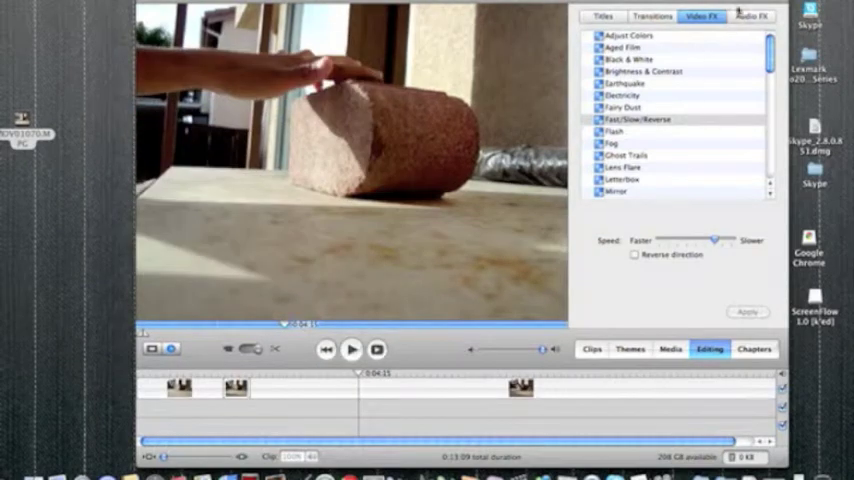
pyautogui.click(752, 16)
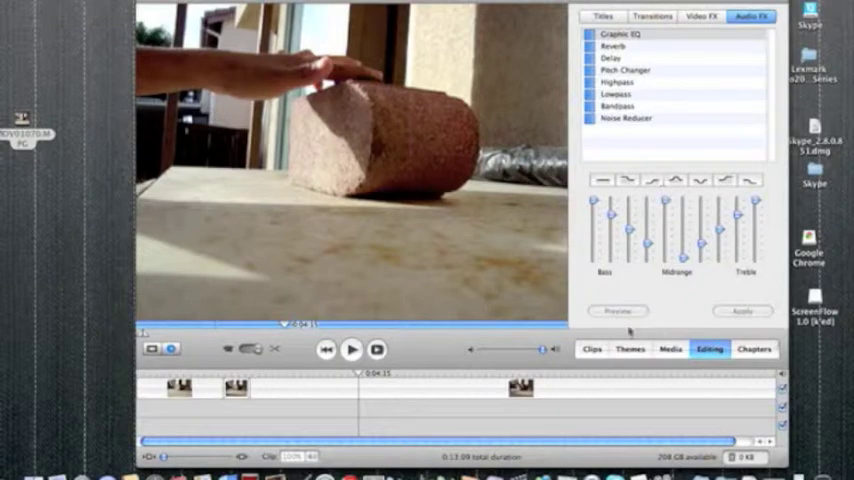
# Play back the timeline to review the slowed-down trick, then stop the preview.
pyautogui.click(352, 348)
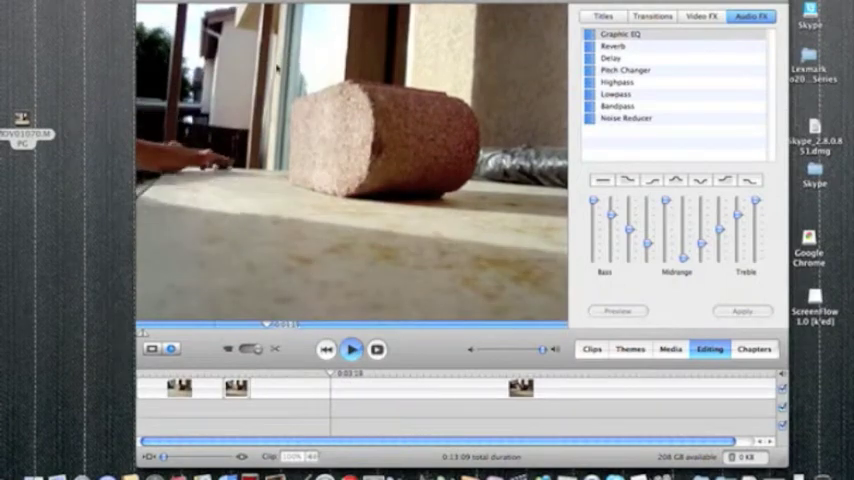
pyautogui.click(352, 348)
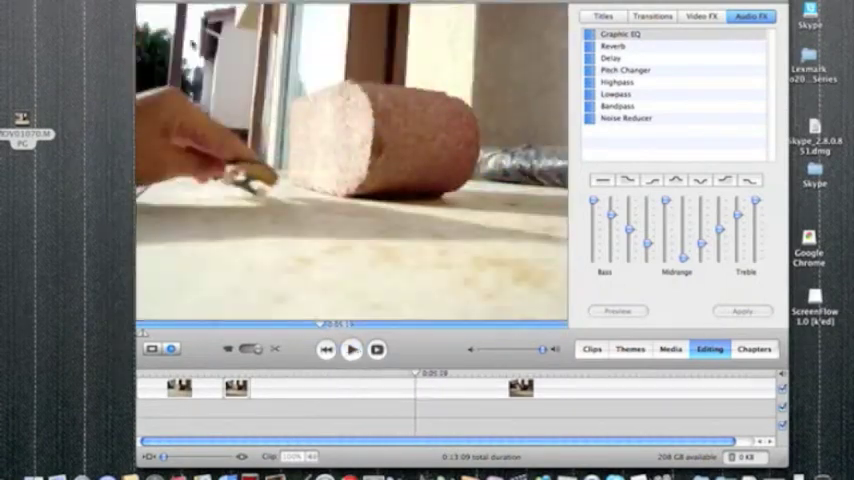